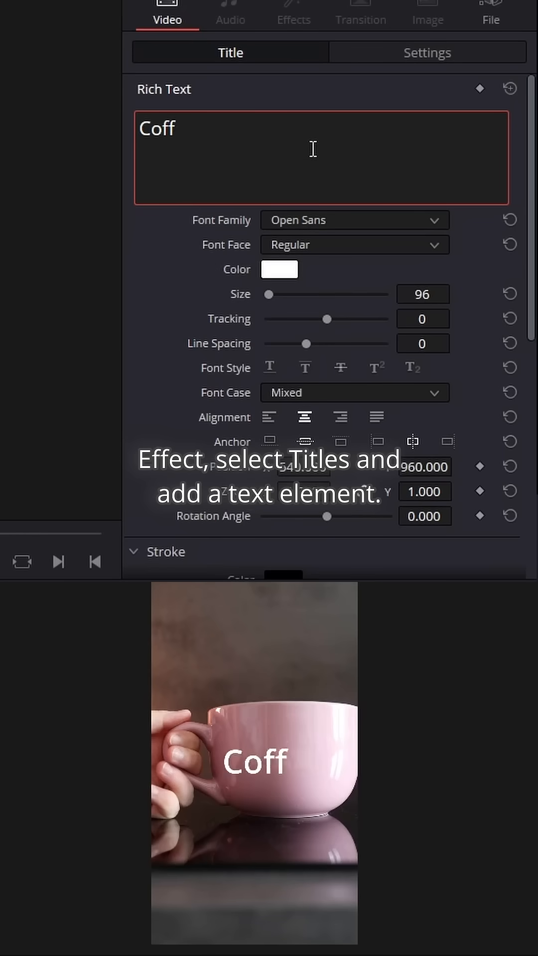
Step: Start typing 'Coffee' into the Text title overlaying the pink cup clip
click(354, 220)
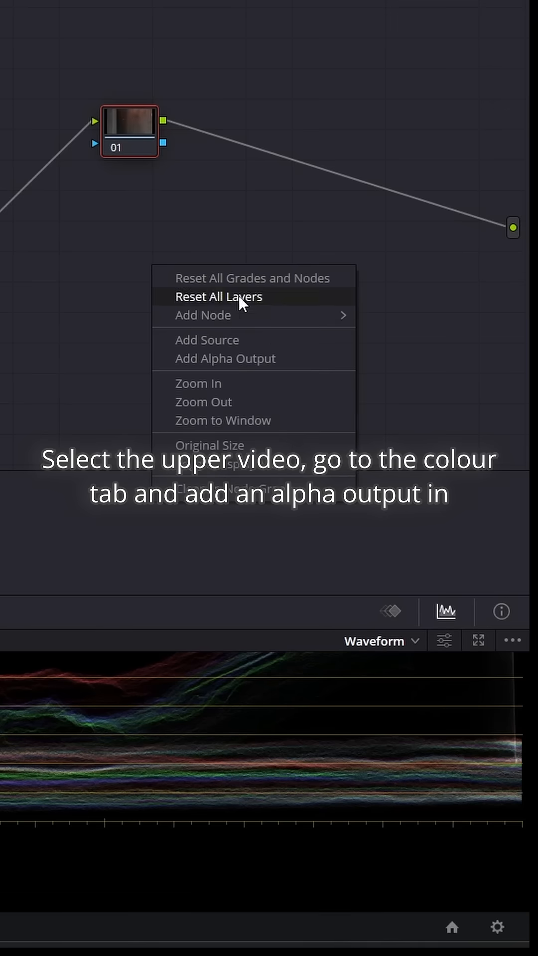
Step: Add an alpha output to the upper clip's node graph on the Color page
click(224, 359)
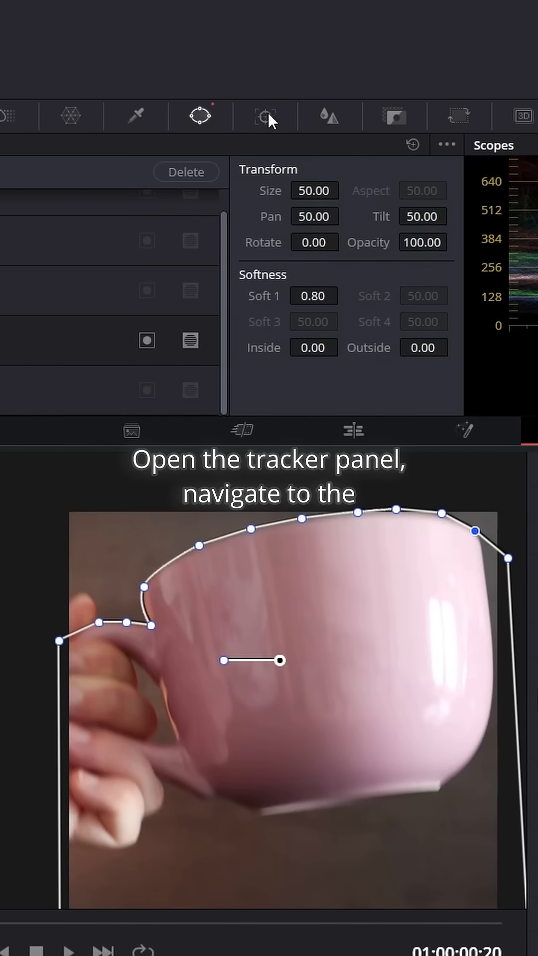
Step: Track the cup mask forward, then play back the 'Coffee' reveal behind the cup
click(264, 116)
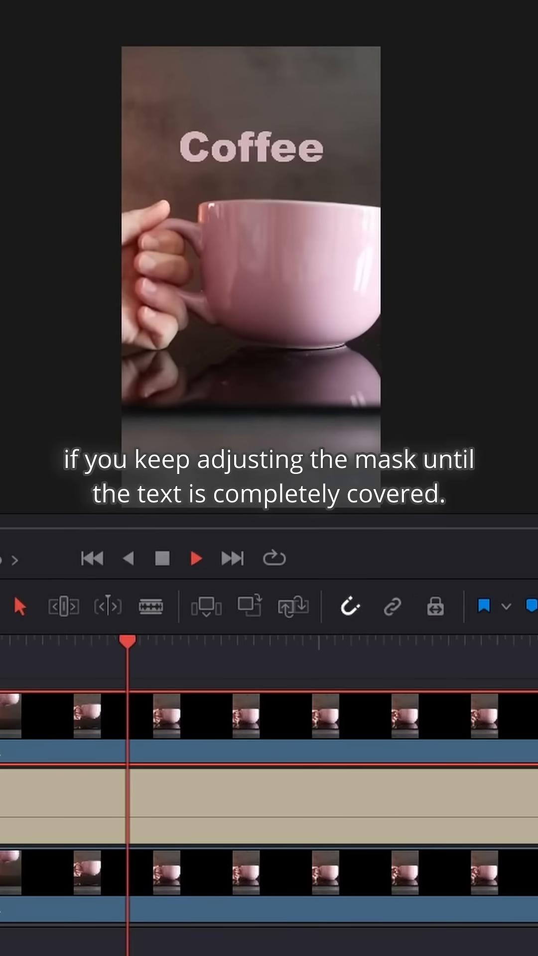
click(194, 558)
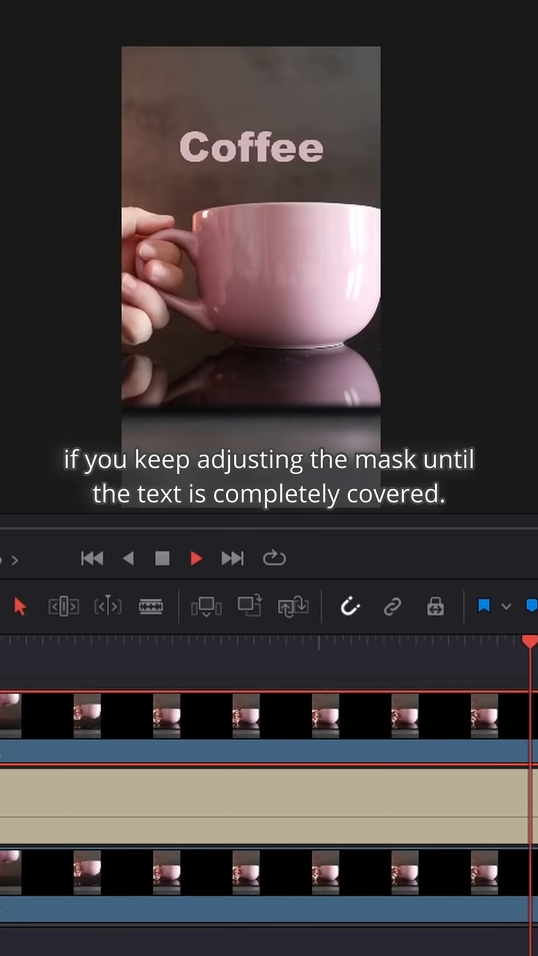